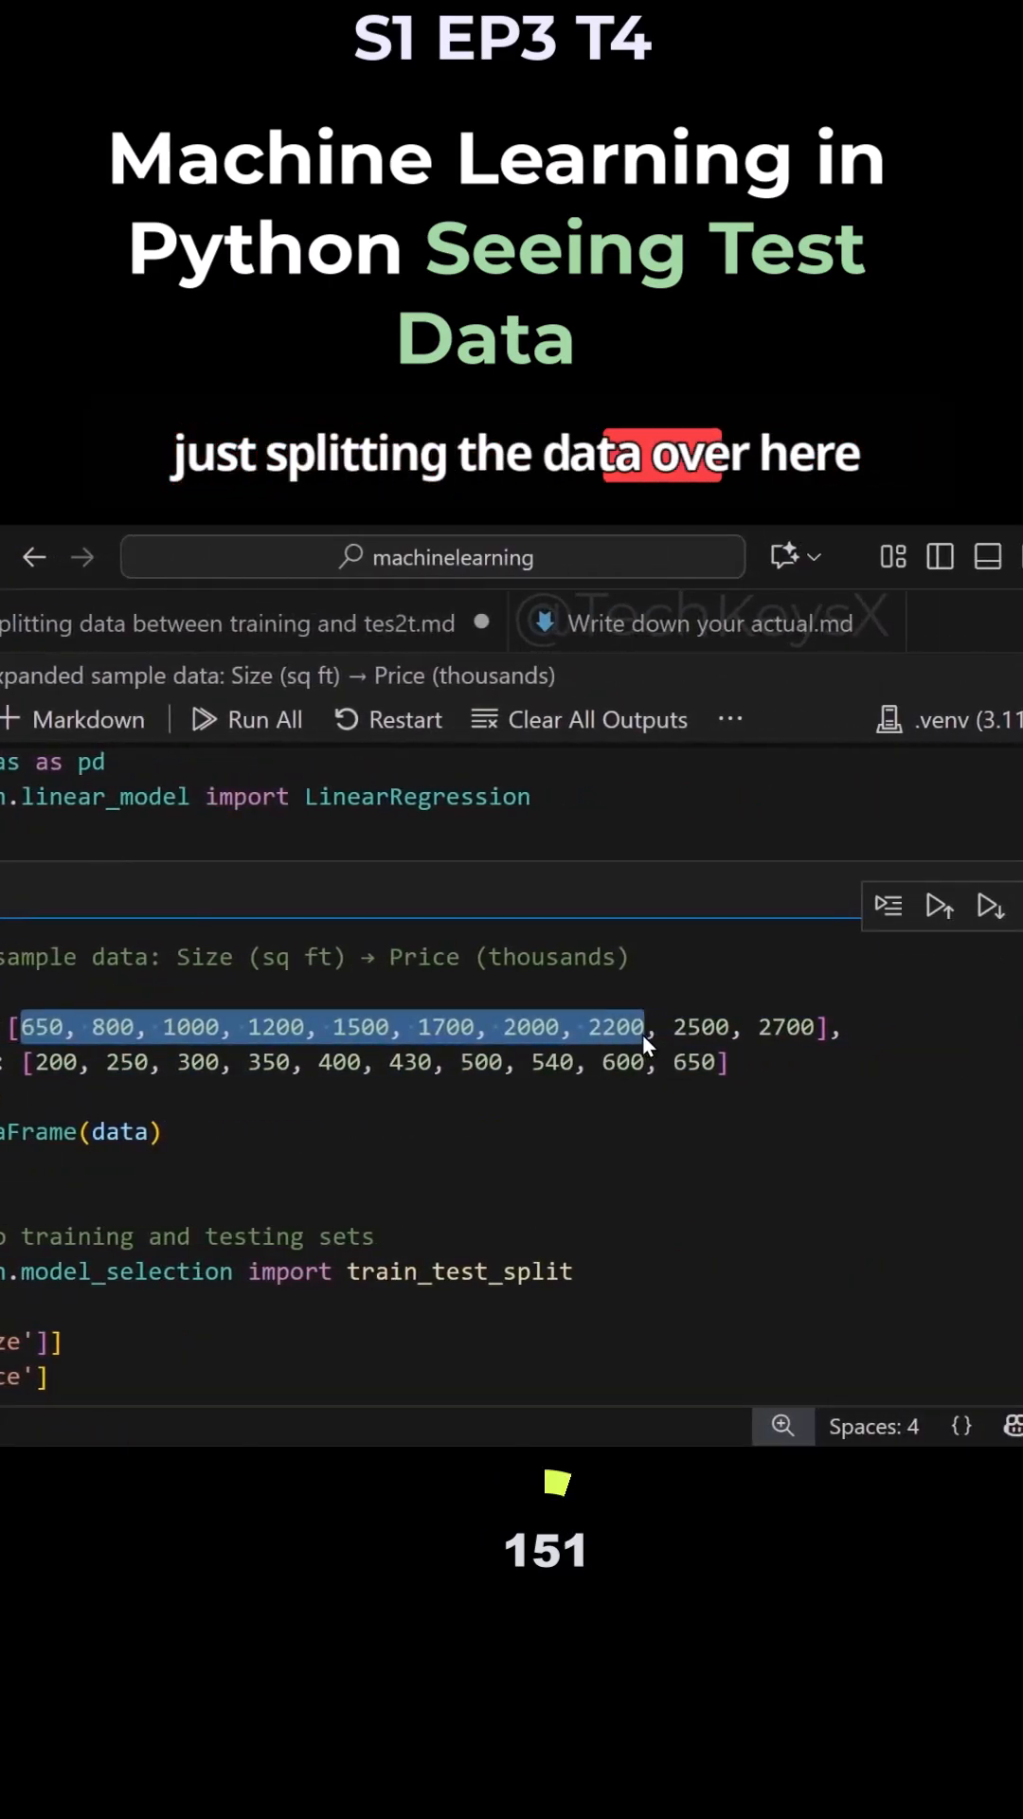
# - Scroll down to the split cell that concatenates X_test and y_test into df_concat and prints it
pyautogui.scroll(-3)
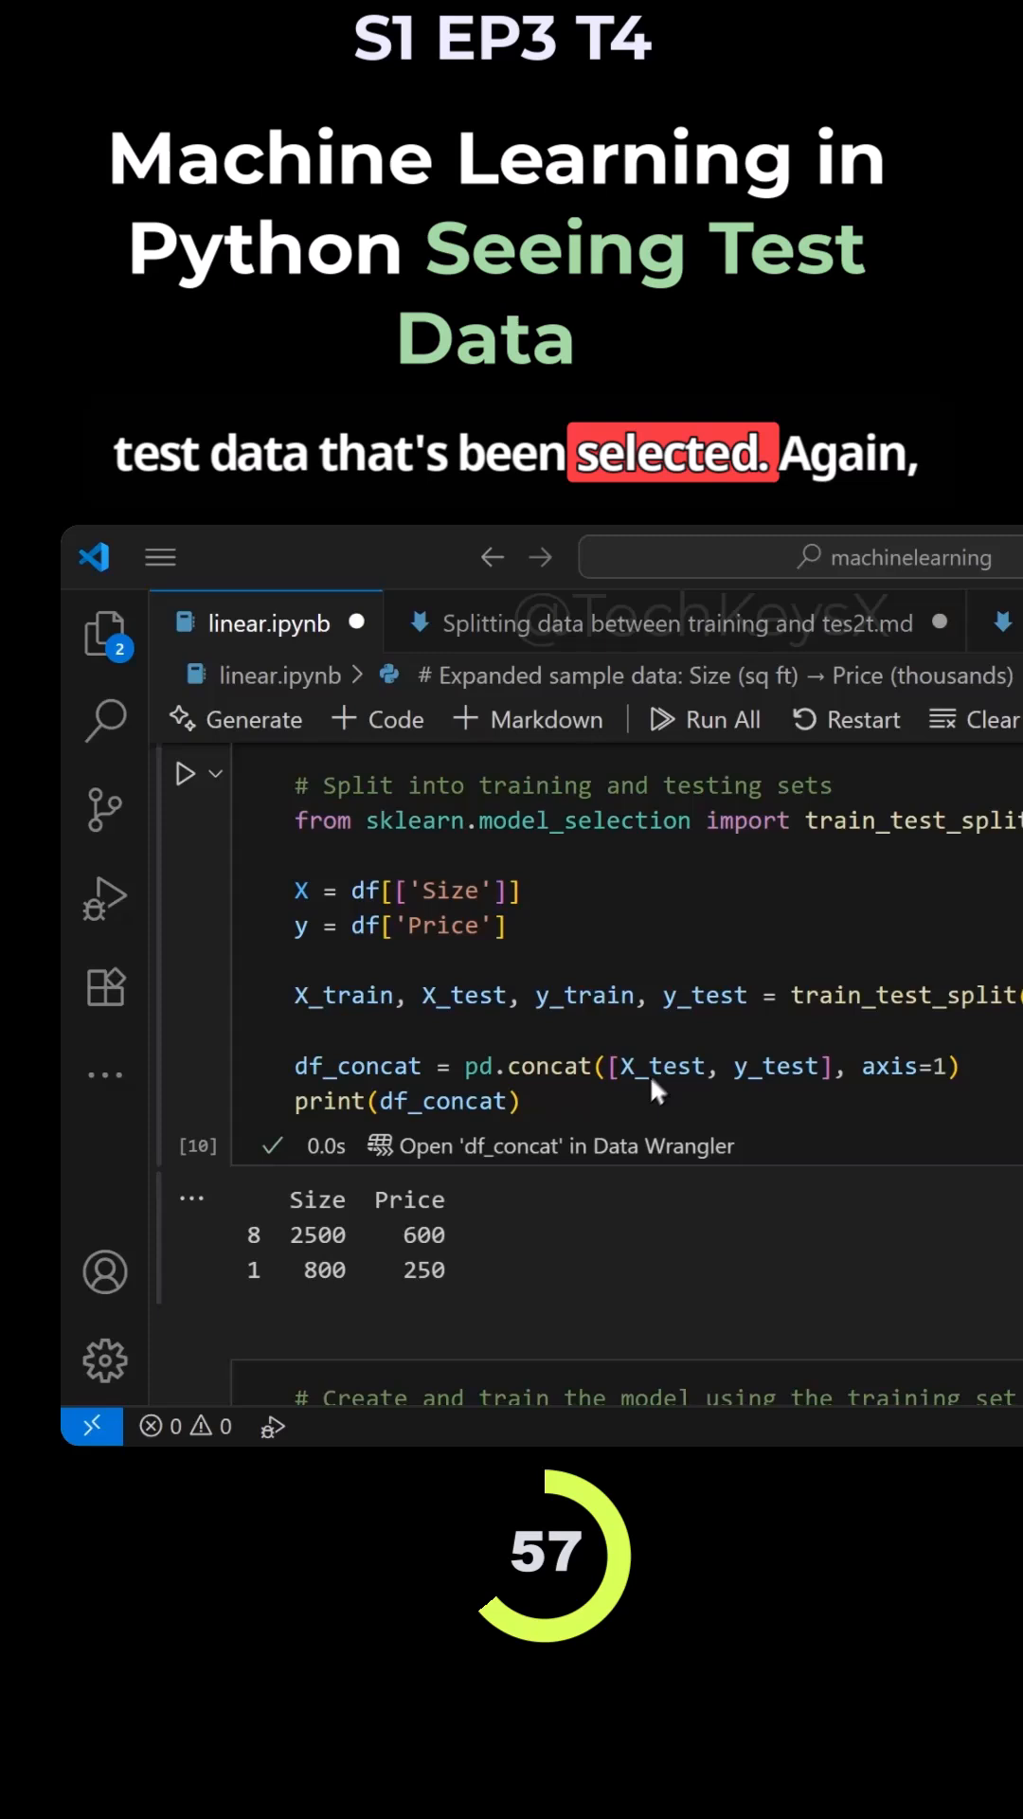
pyautogui.doubleClick(657, 1065)
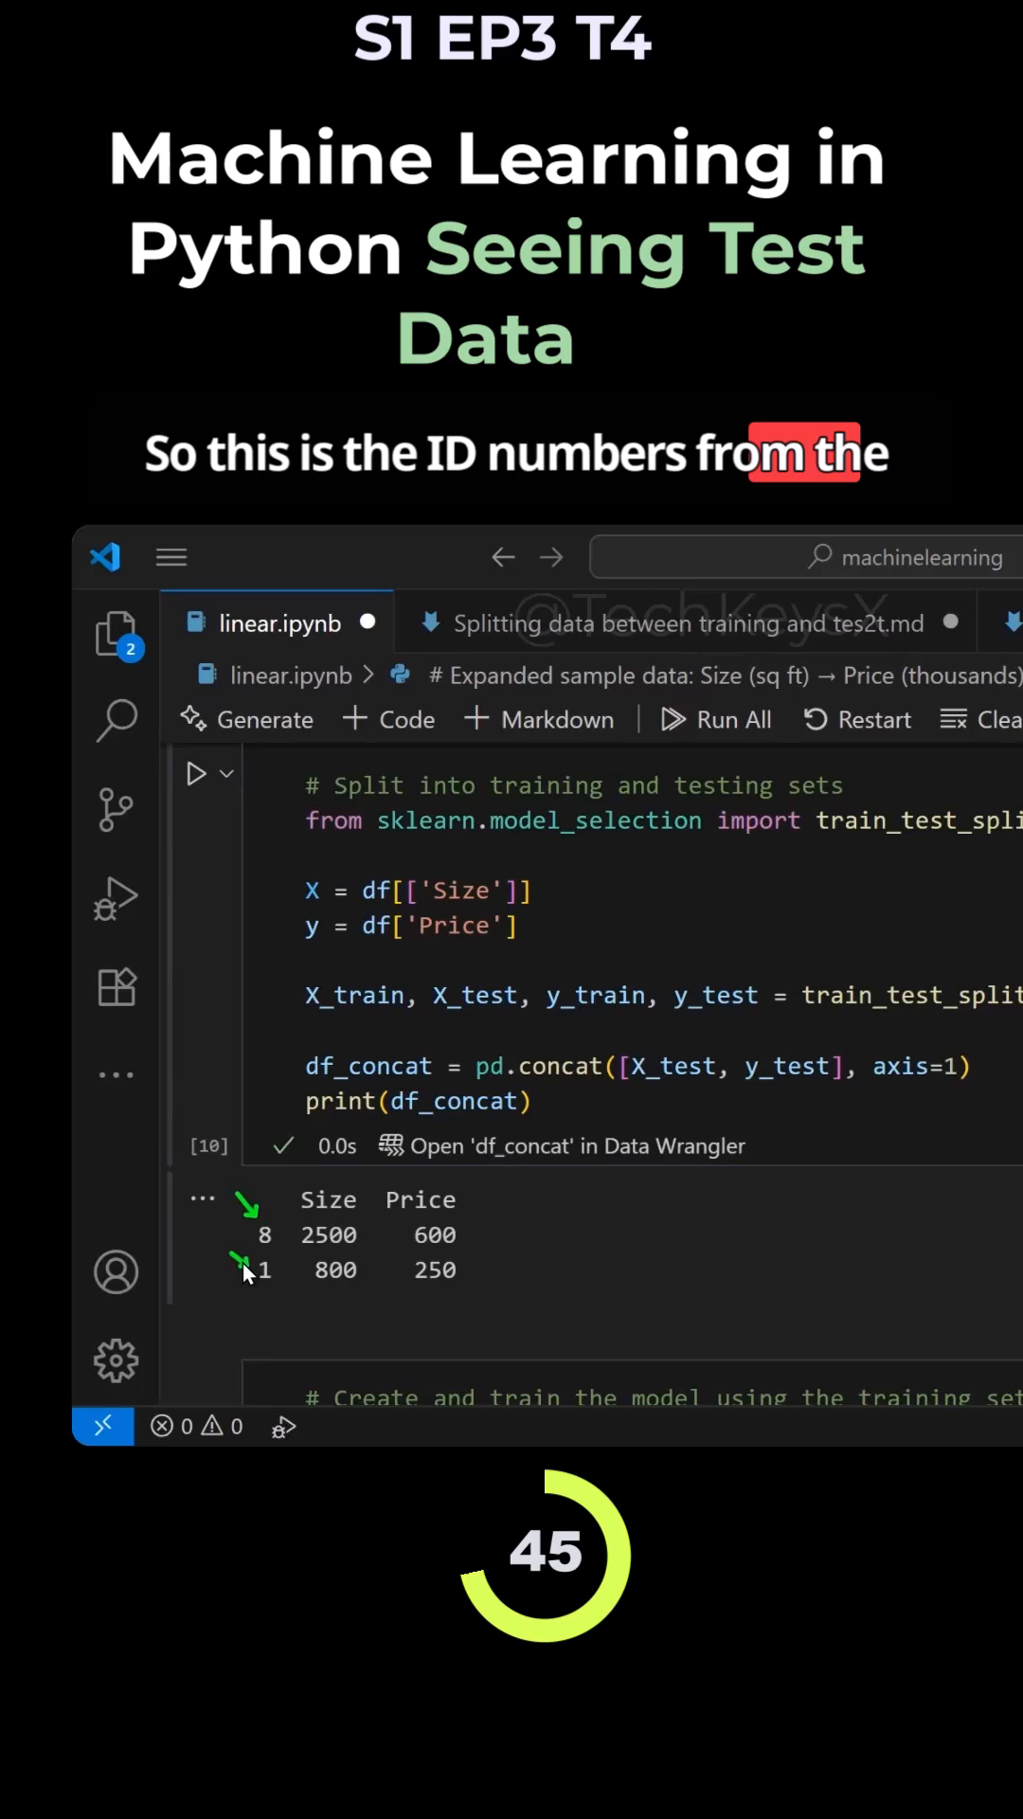
pyautogui.doubleClick(328, 1233)
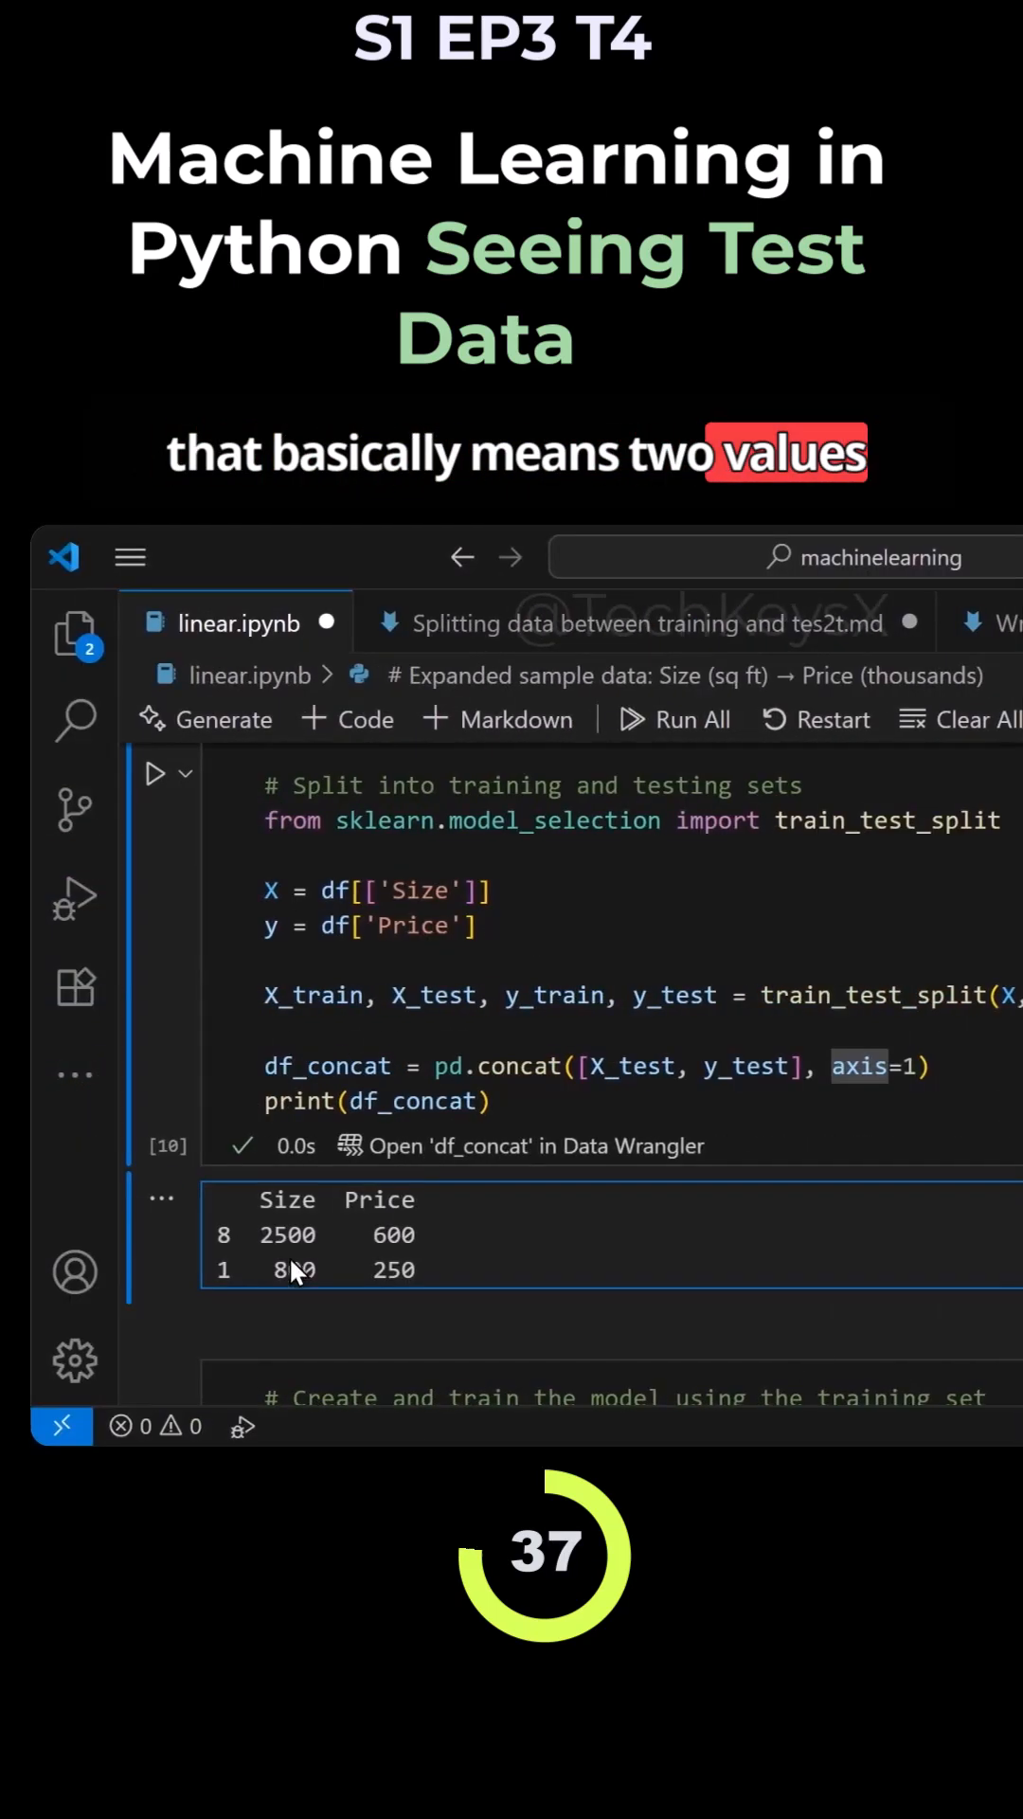
pyautogui.doubleClick(288, 1233)
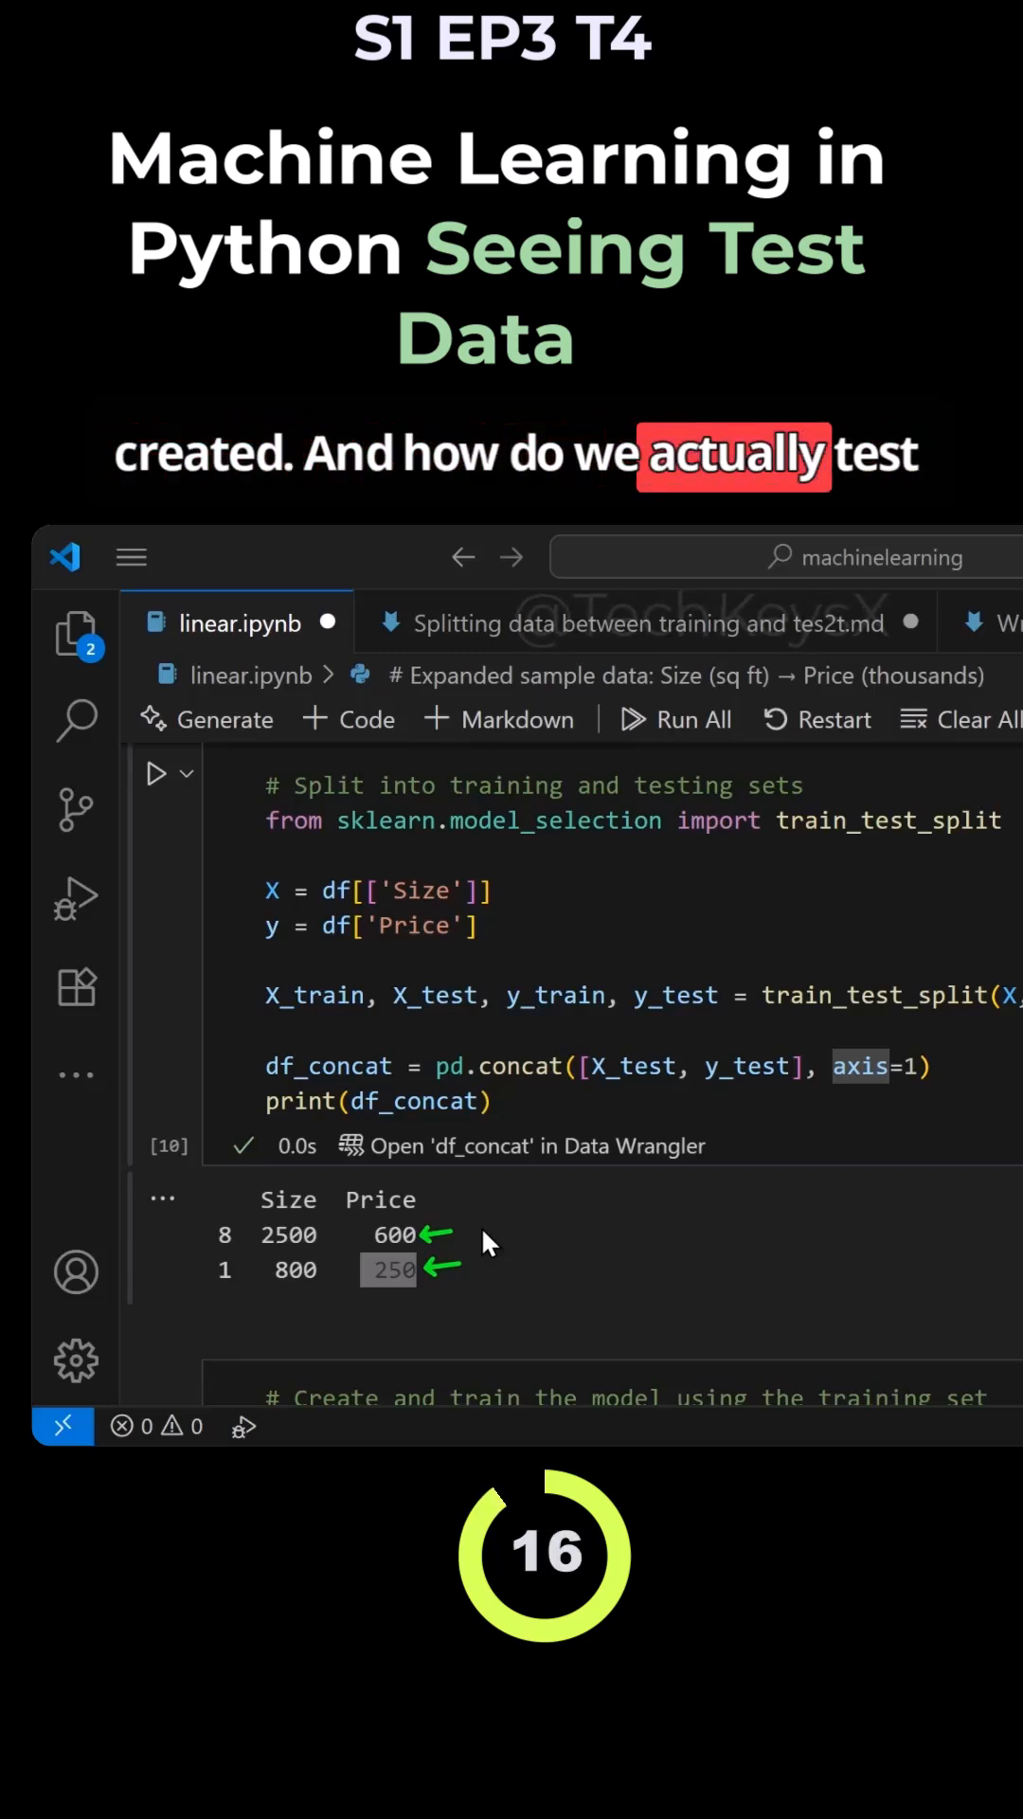
pyautogui.moveTo(333, 1300)
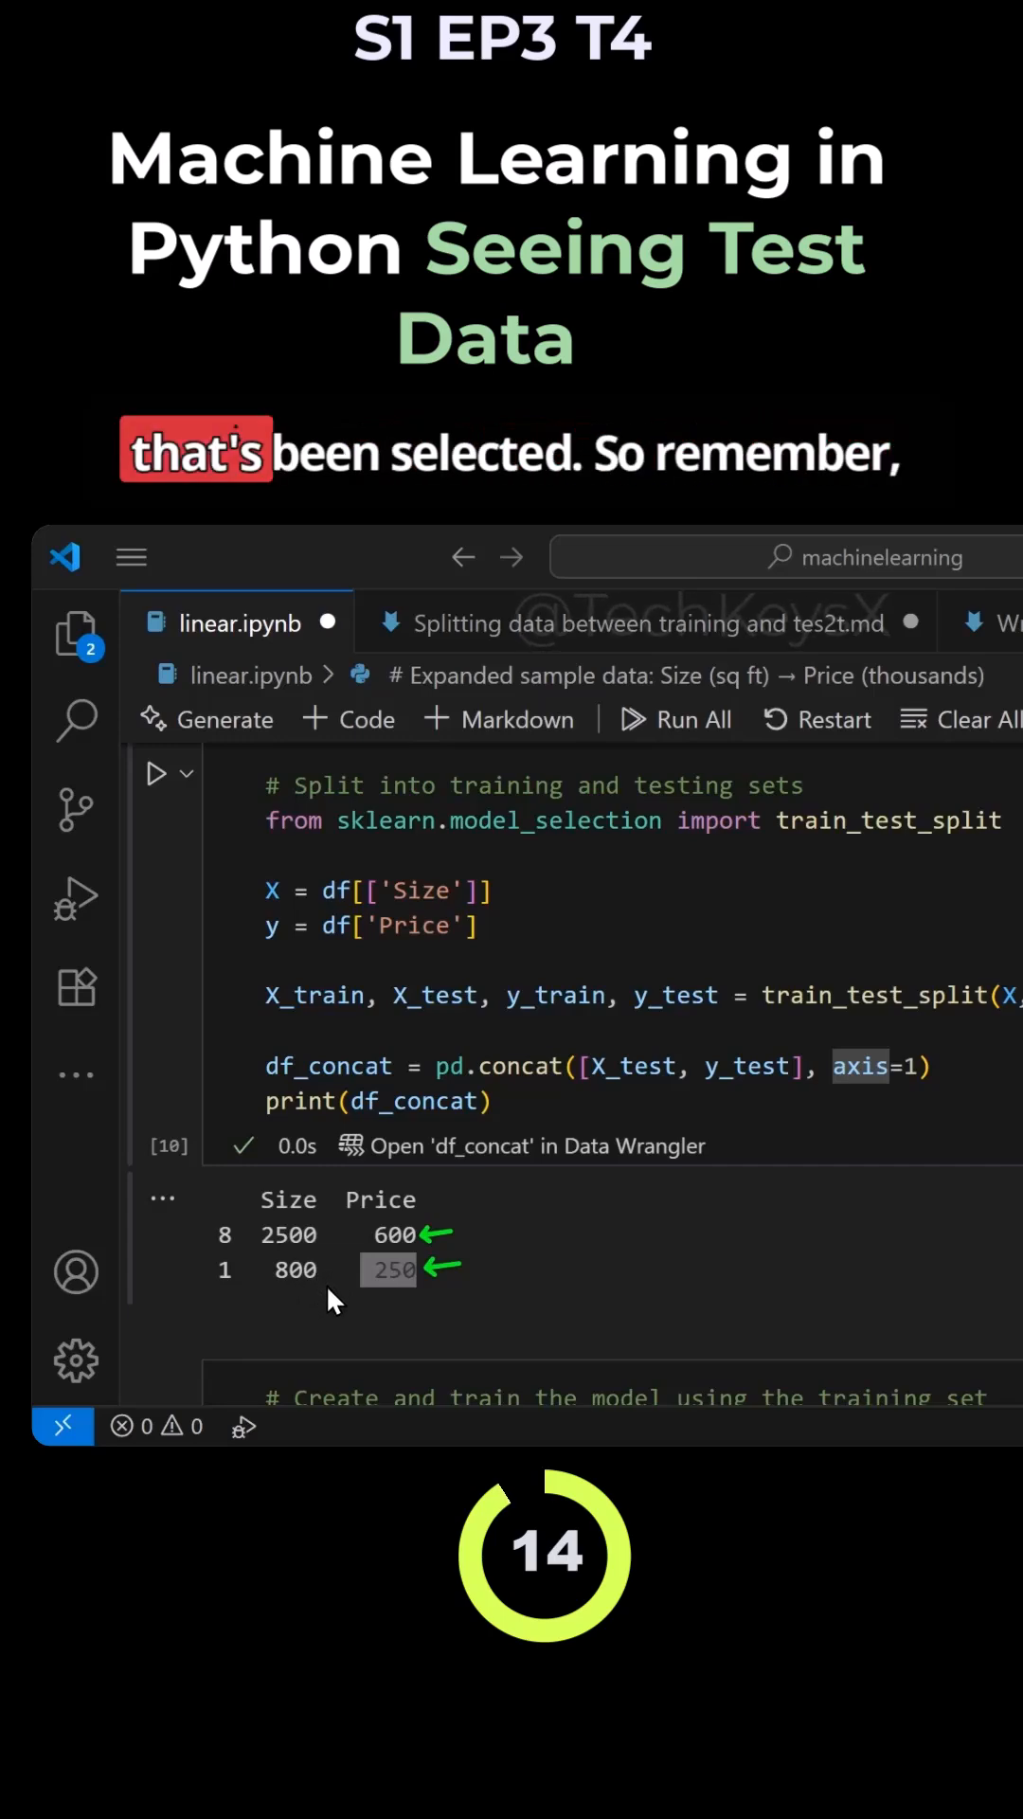